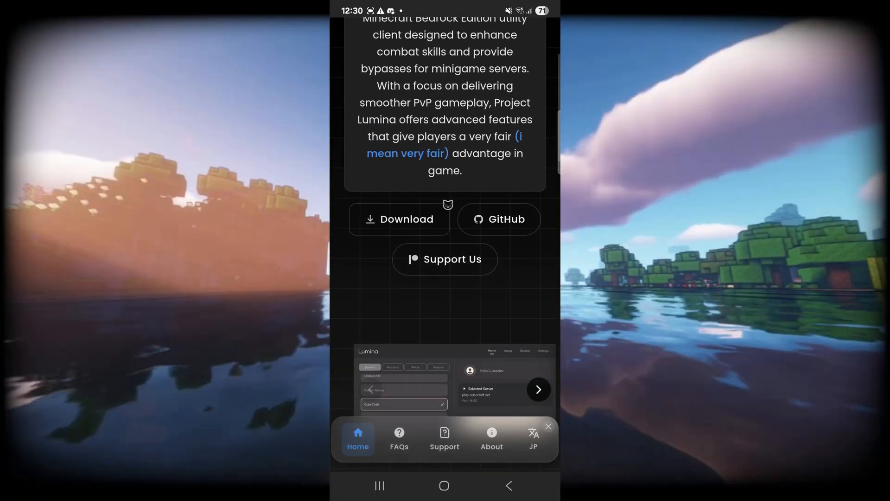
Step: Download app-release.apk from the assets of the LuminaClient RC-4.1.7 GitHub release
click(499, 219)
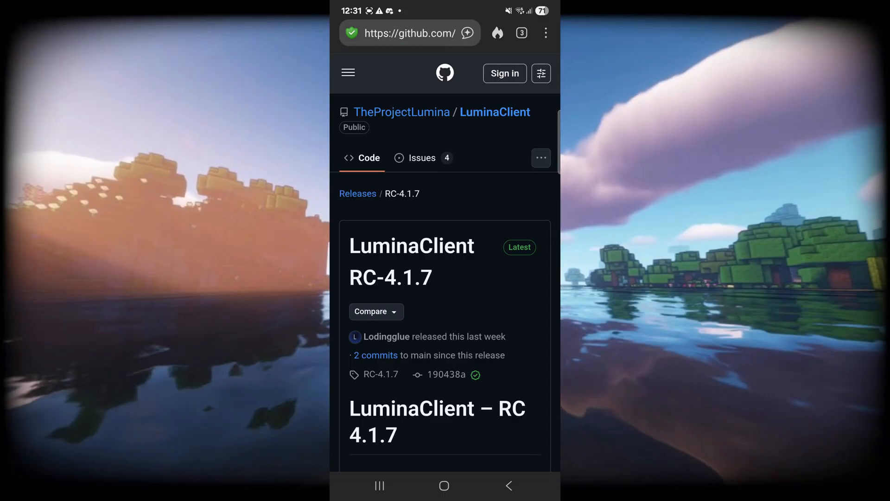
scroll(down, 3)
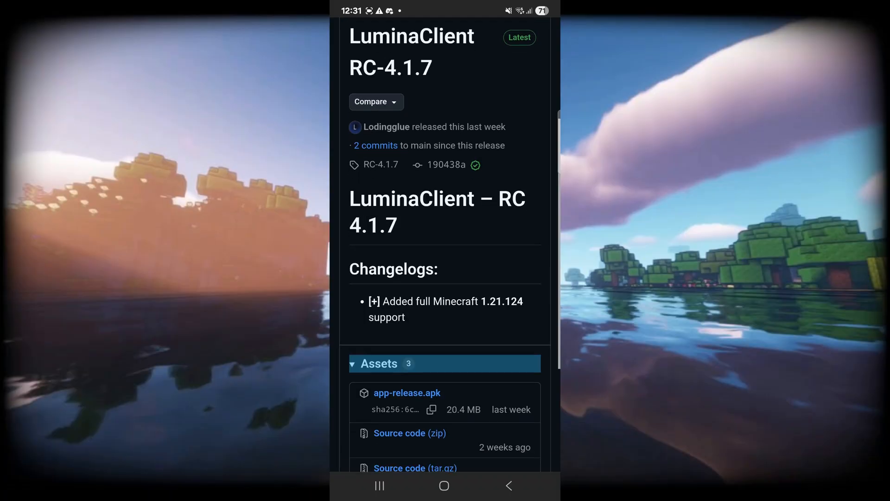
scroll(down, 3)
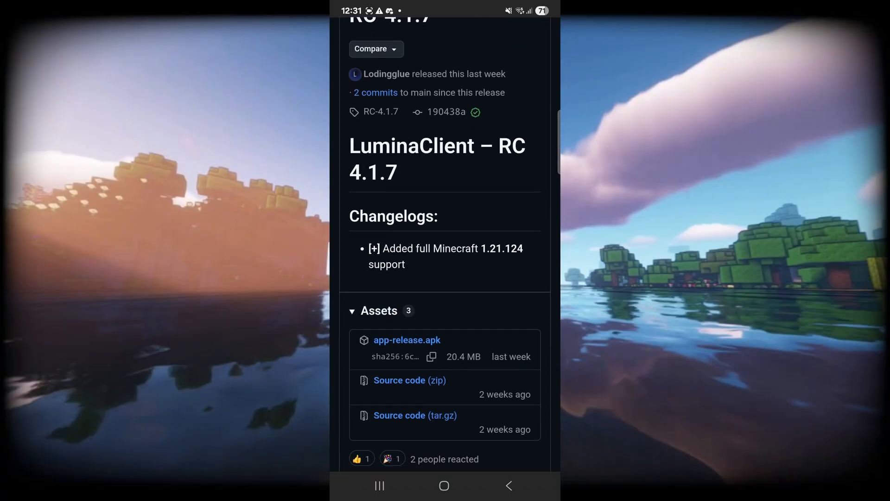
click(406, 340)
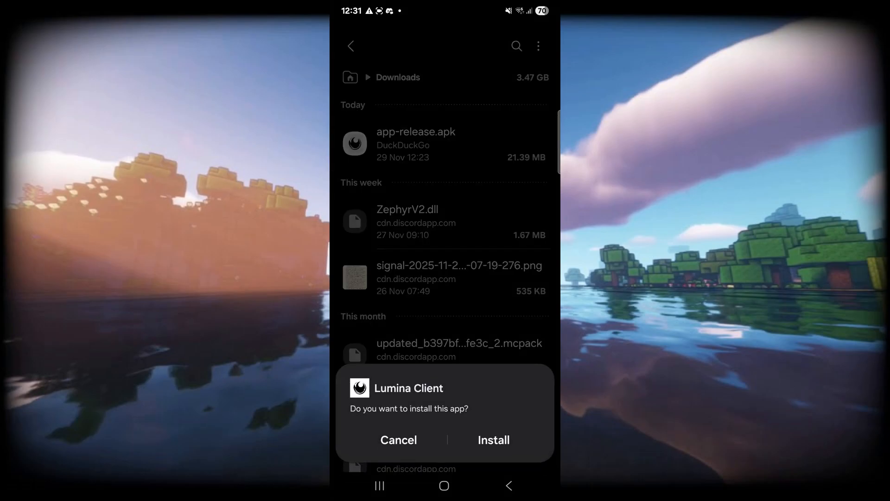
Step: Confirm installing Lumina Client from the downloaded app-release.apk
click(493, 440)
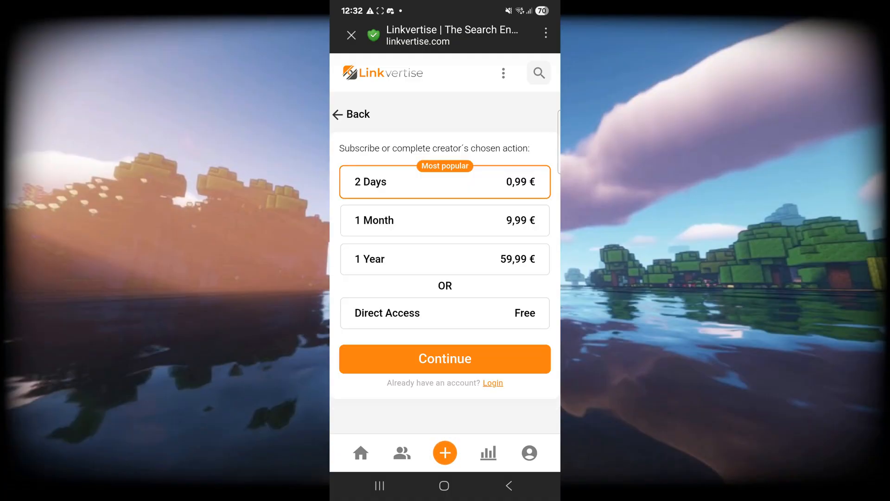
Step: Take Linkvertise's free Direct Access route and hand verification back to the Lumina app
click(445, 313)
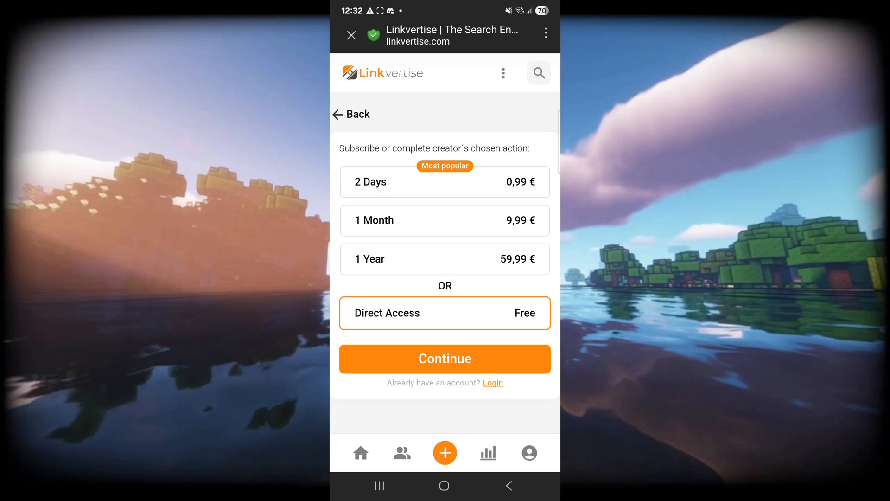
click(445, 359)
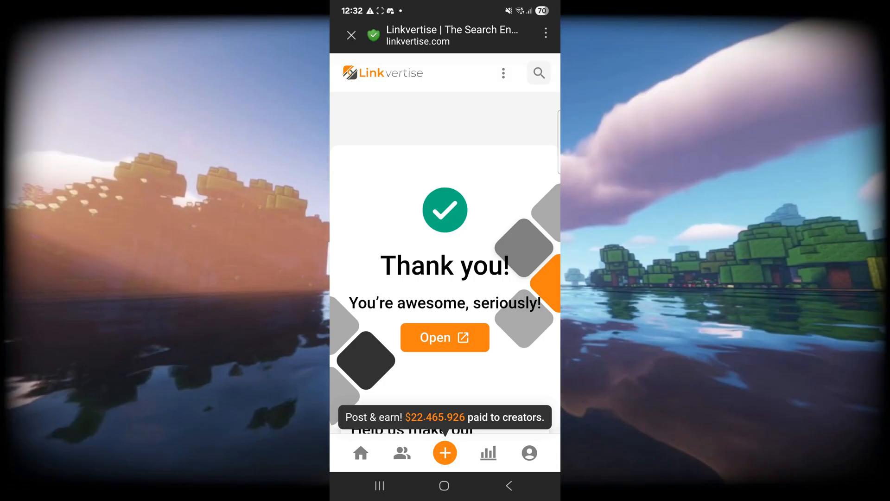
click(444, 337)
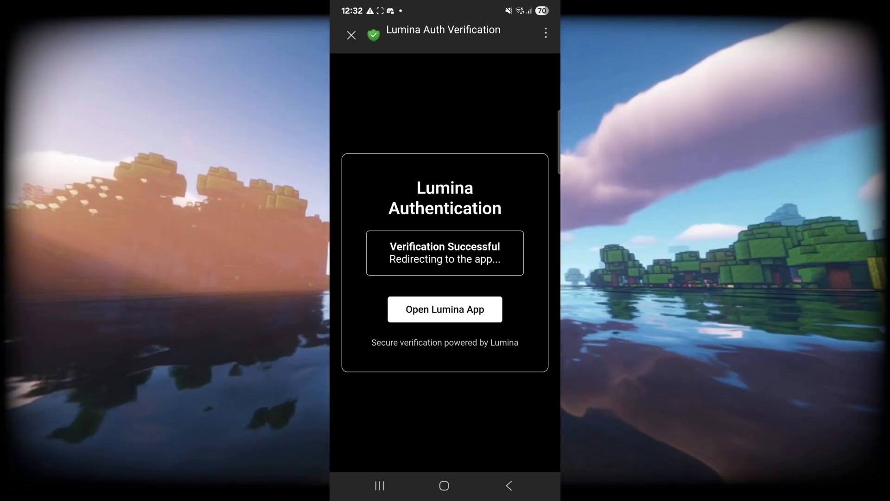
click(445, 309)
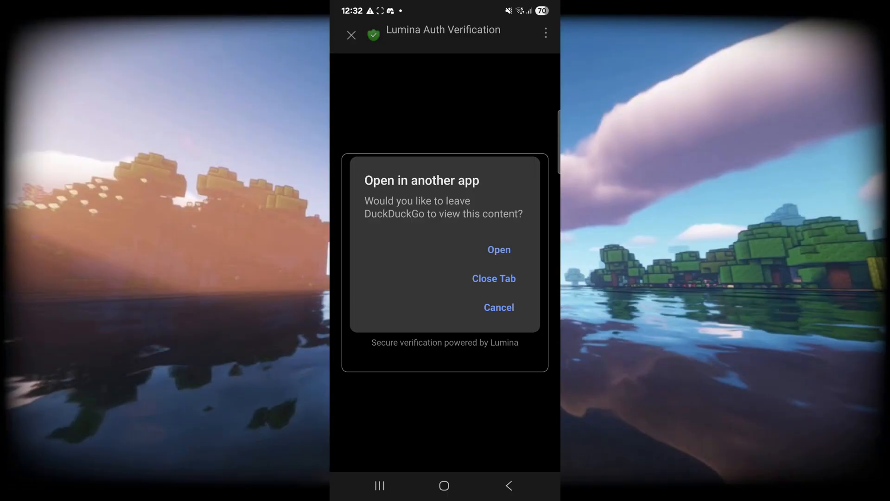
click(499, 249)
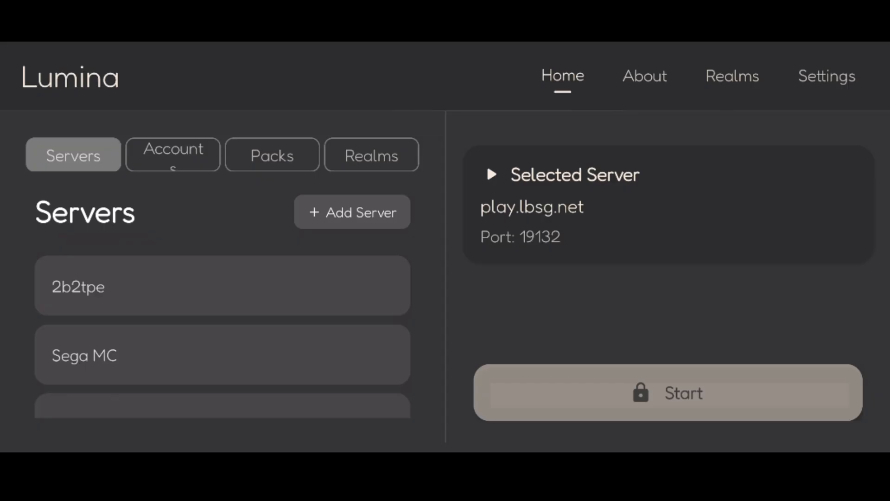
Step: Switch Lumina's home screen to the Realms tab, showing the not-logged-in notice
click(371, 155)
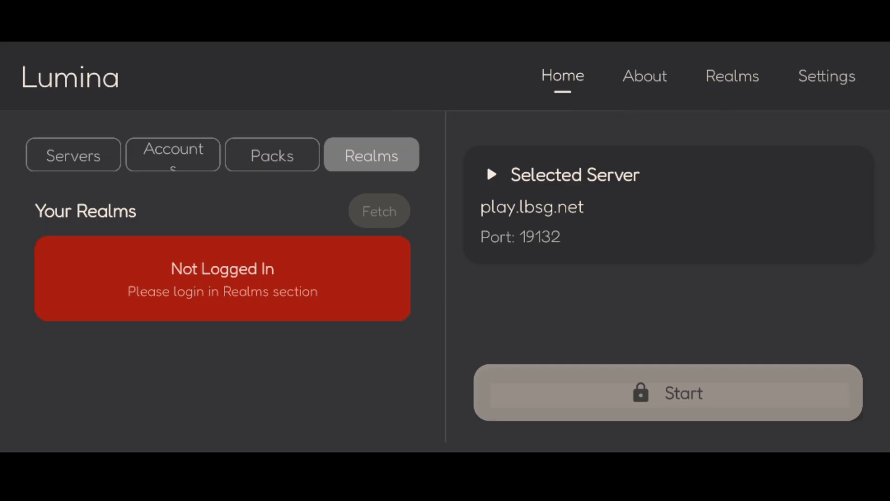
Step: Sign in to Realms through Web Login and approve the Microsoft access code
click(732, 76)
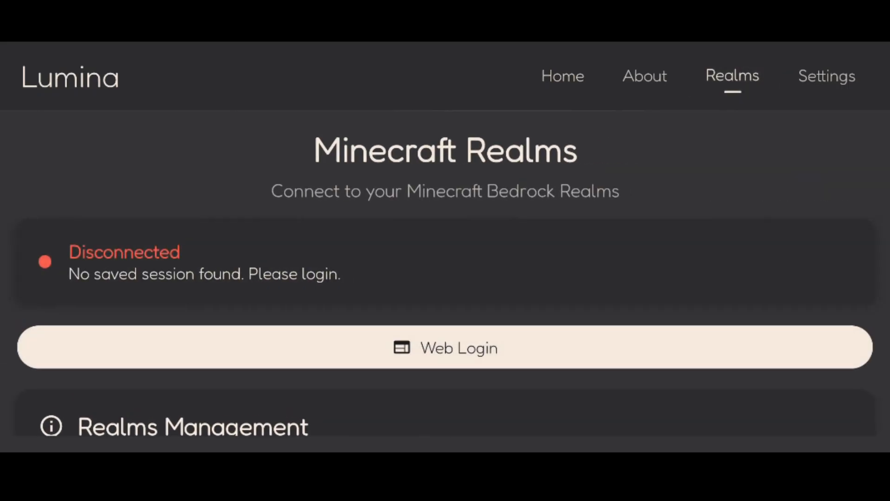
click(444, 348)
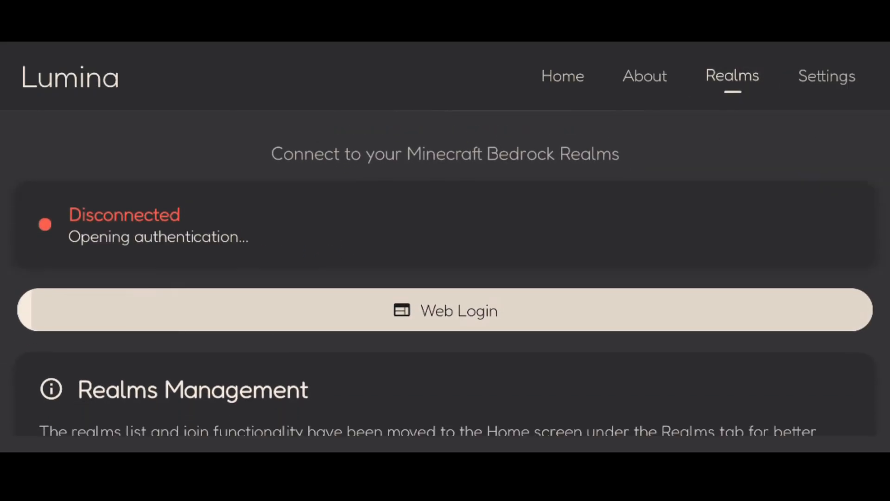
click(444, 310)
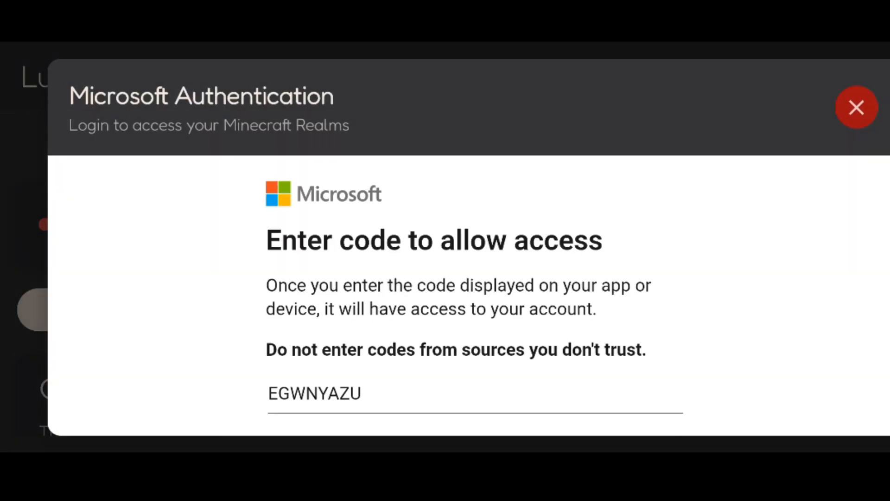
click(855, 107)
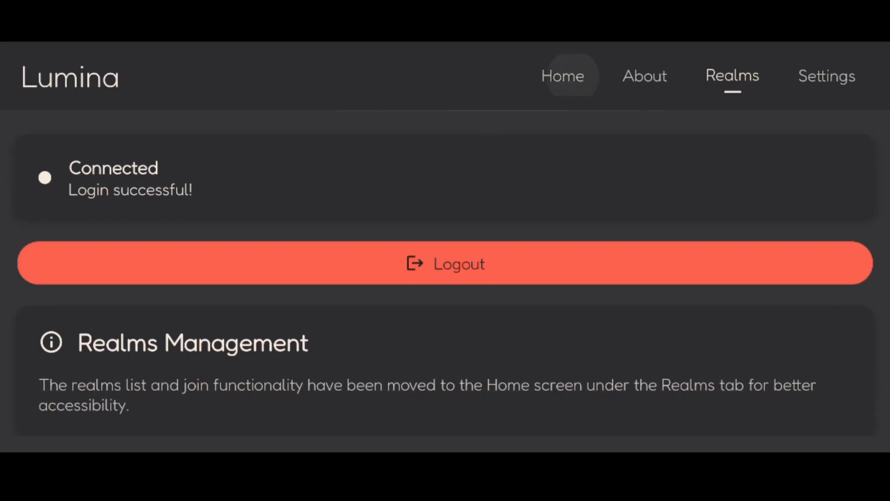
Step: Load the three Realms and select the available Amerika realm
click(563, 75)
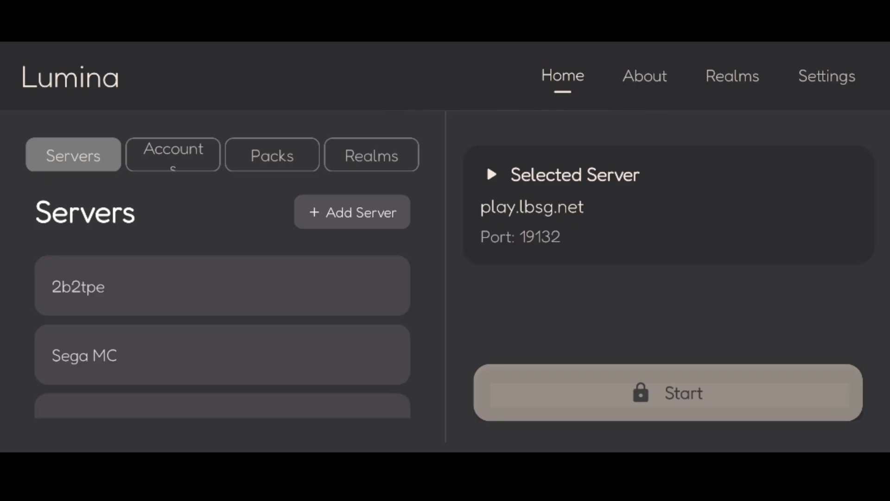
click(372, 154)
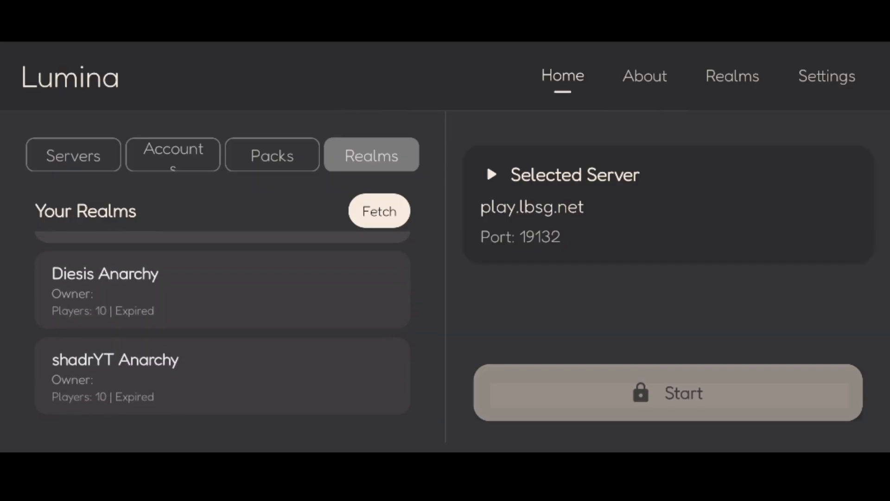
click(378, 210)
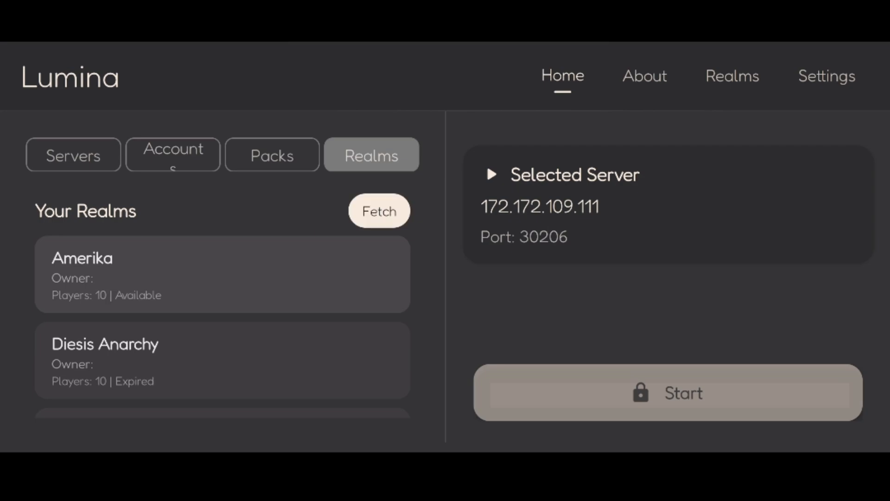
click(379, 211)
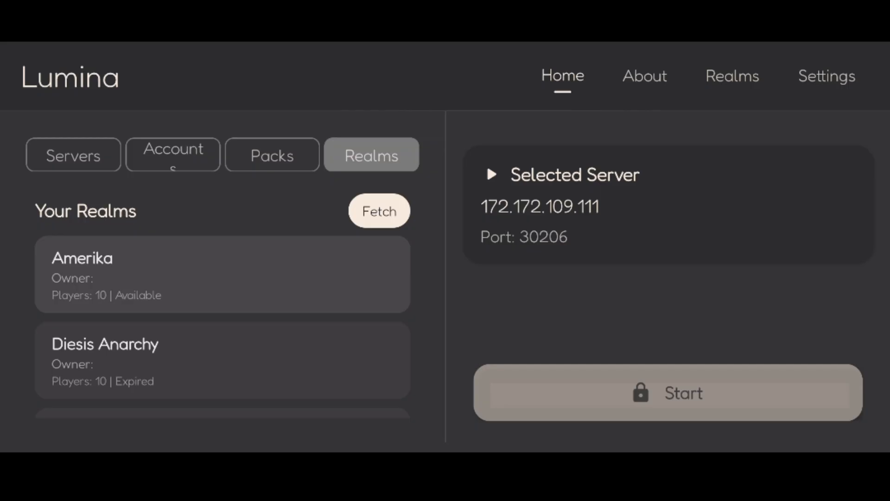
Step: Browse the Servers and resource packs tabs, ending on the empty Accounts list
click(71, 155)
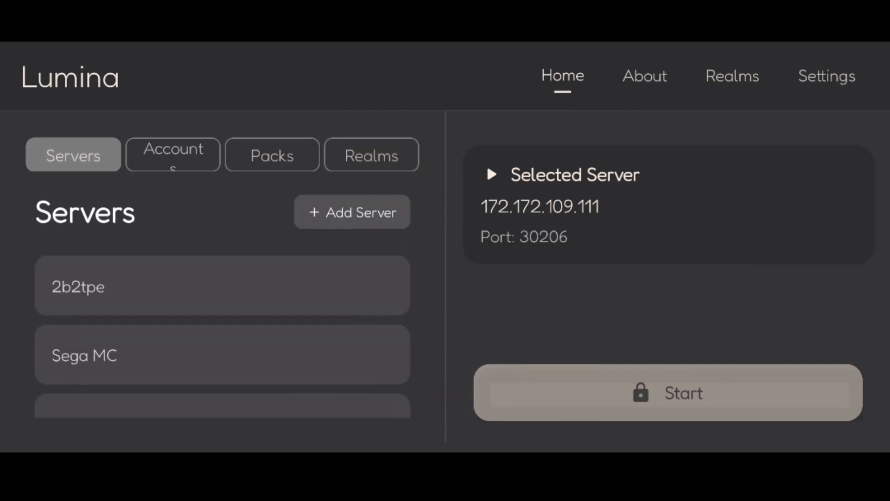
click(272, 154)
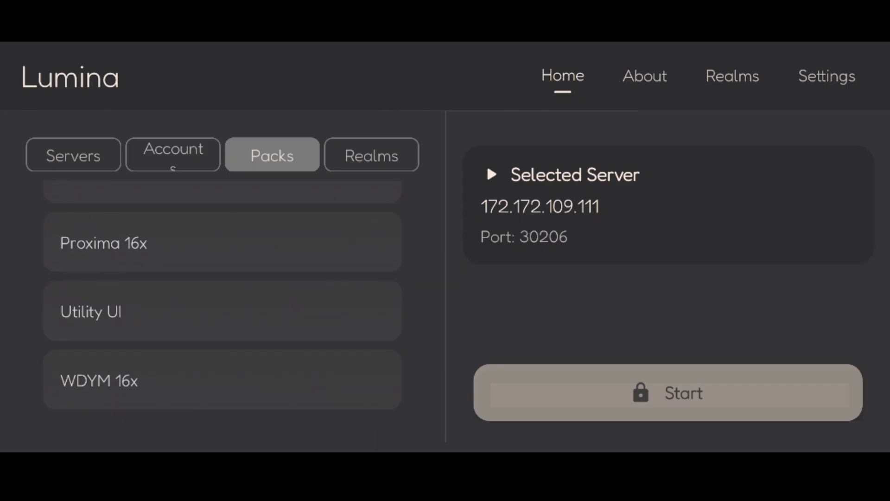
click(173, 155)
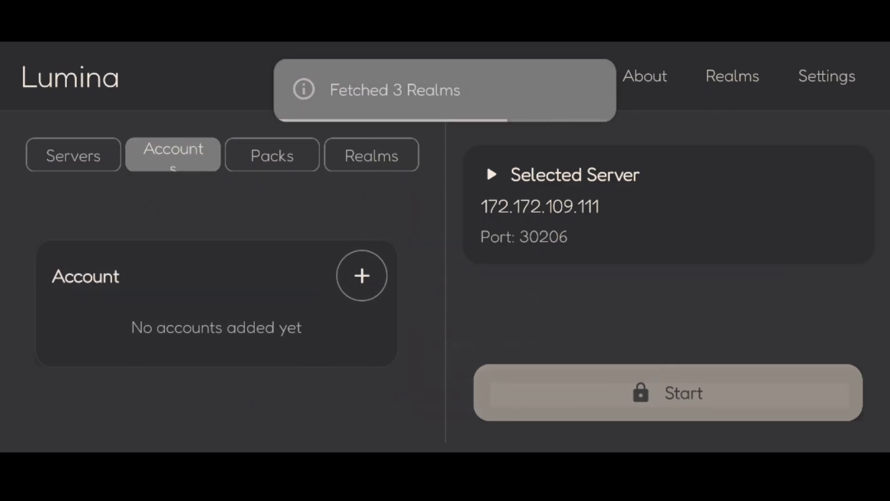
Step: Add an Android account, recheck Realms and Servers, then start proxying to 172.172.109.111
click(362, 276)
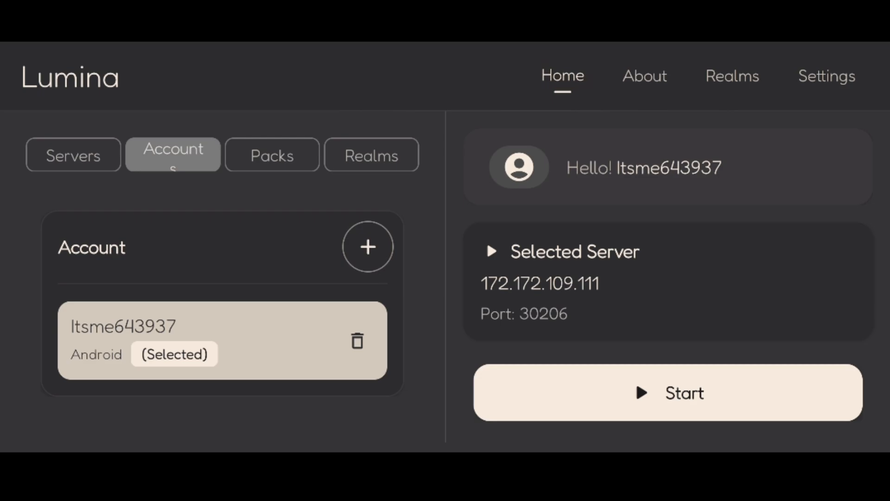
click(371, 155)
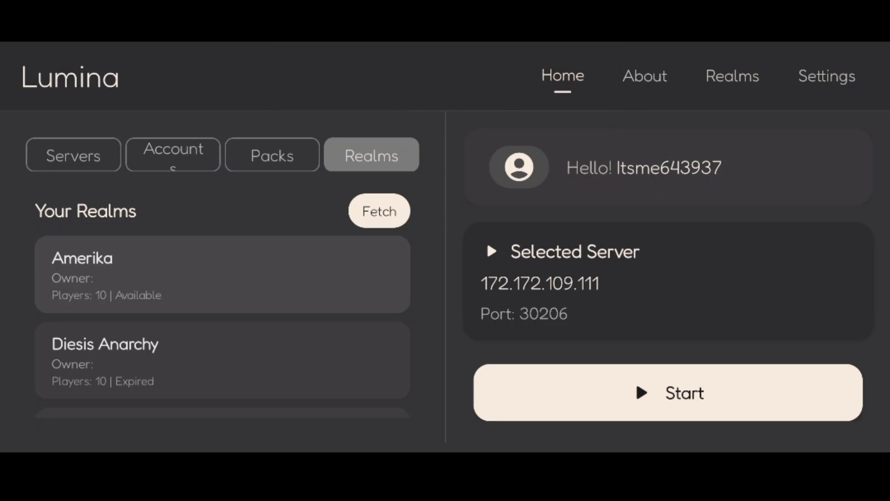
click(72, 155)
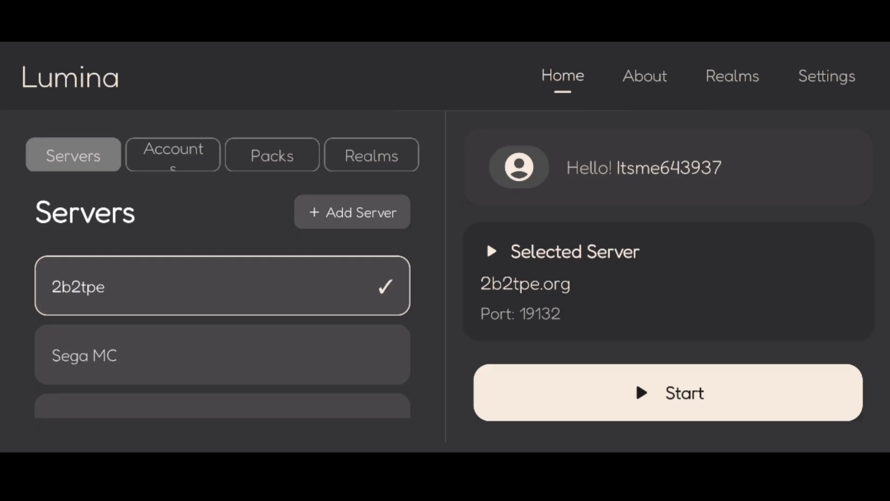
click(371, 154)
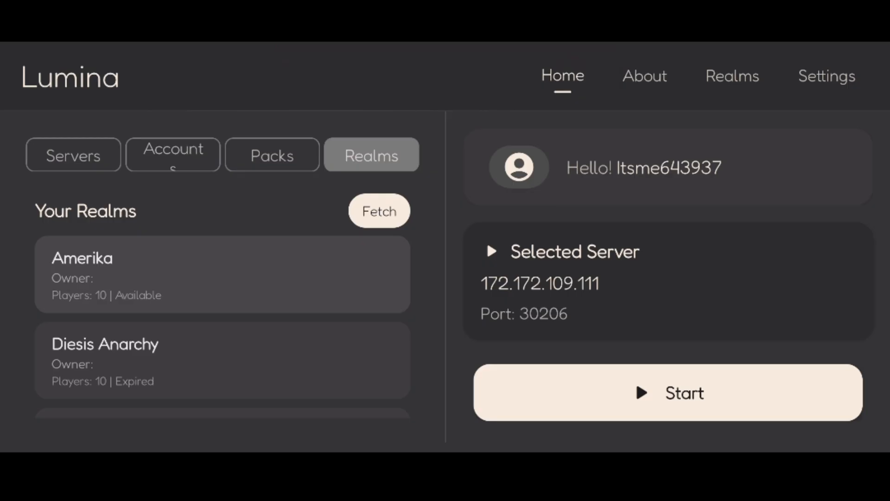
click(669, 393)
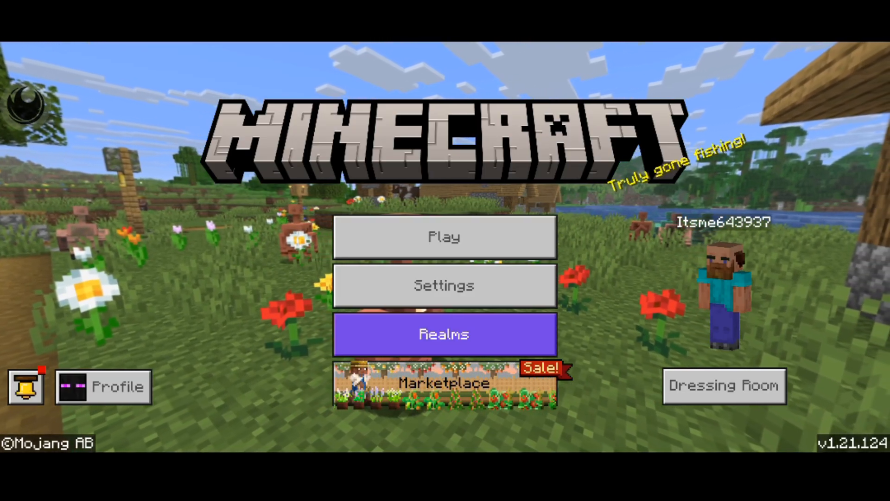
Step: Join the Lumina Client server listed under Other Servers in Minecraft's Servers tab
click(444, 237)
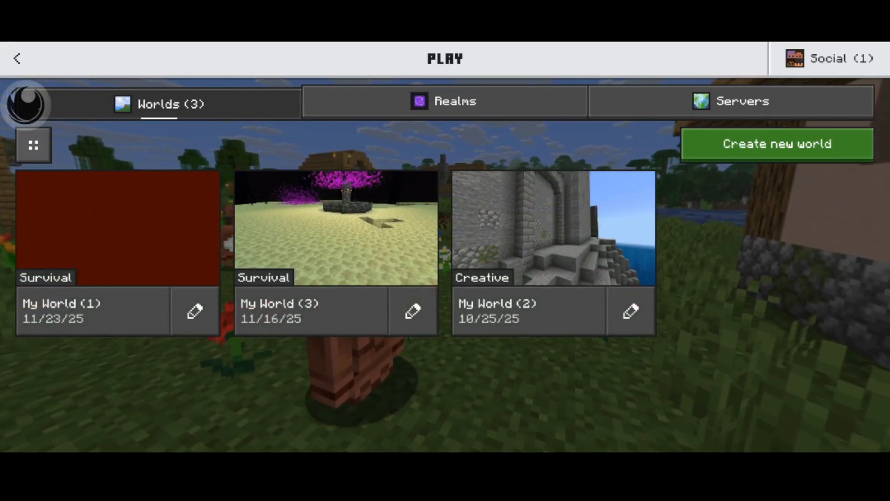
click(742, 102)
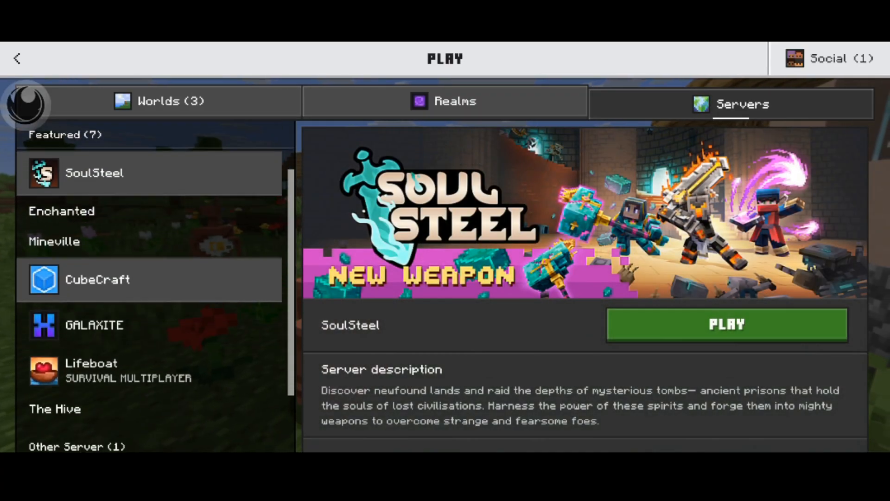
scroll(down, 3)
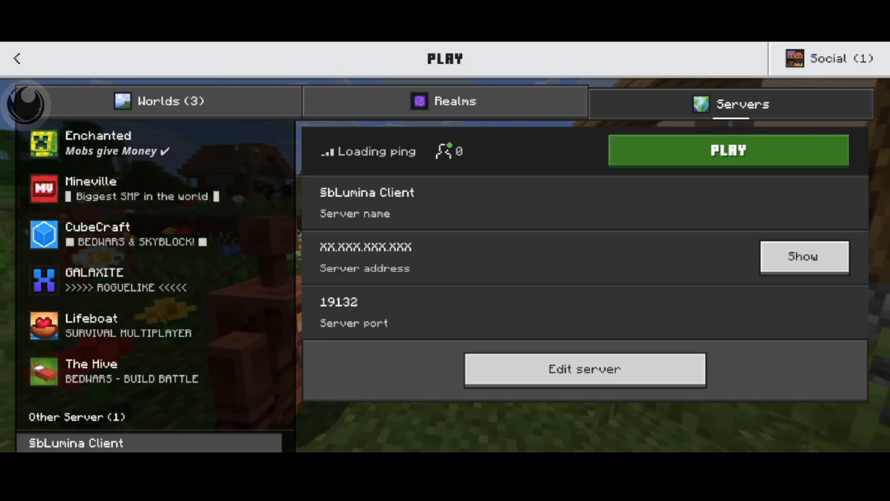
click(728, 150)
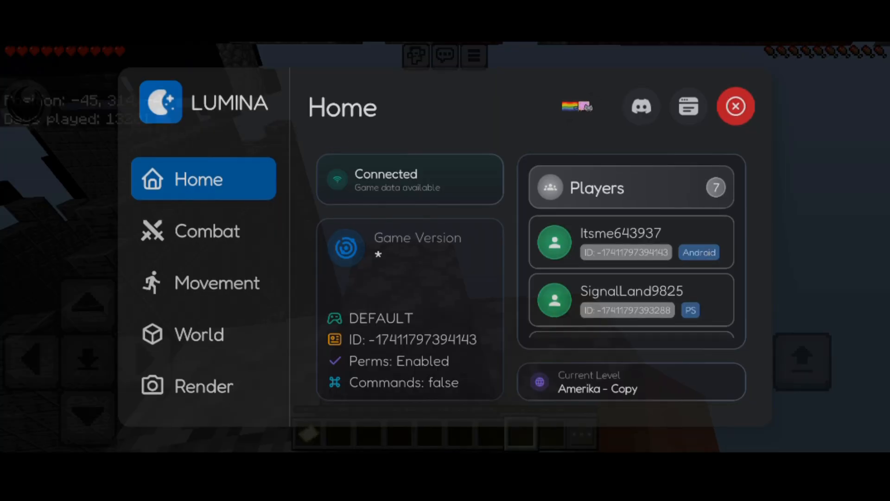
Step: Browse the connected players list, then open the Chat section
click(736, 107)
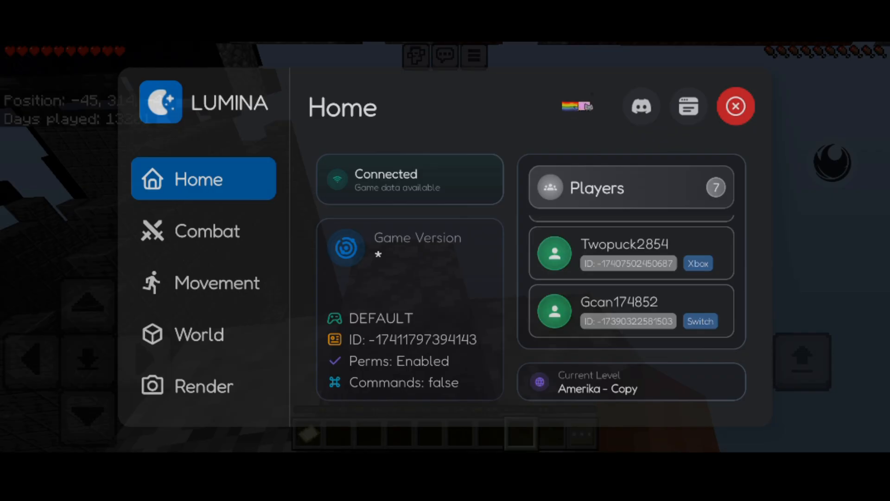
click(203, 386)
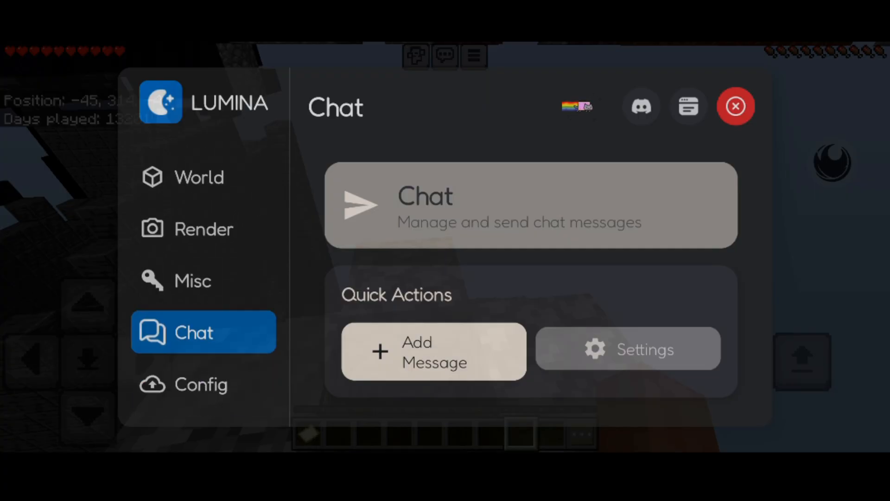
Step: Set KillAura's range to 3.62 in the Config Combat modules
click(201, 384)
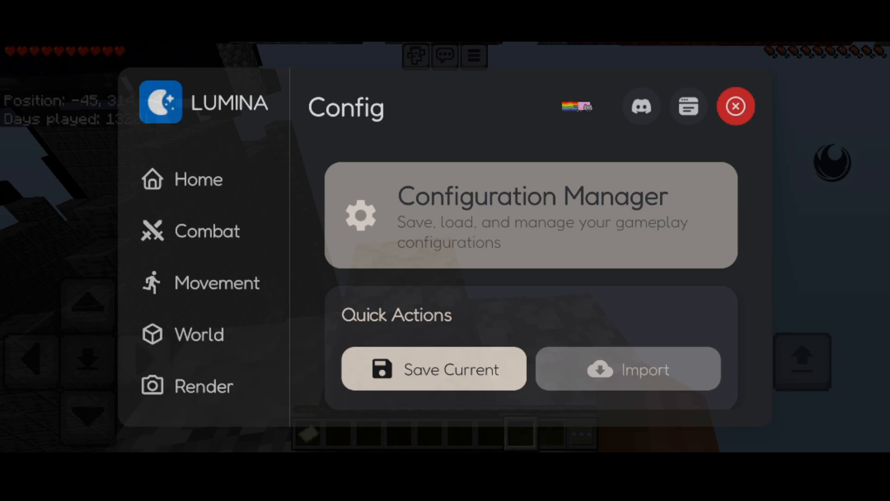
click(203, 231)
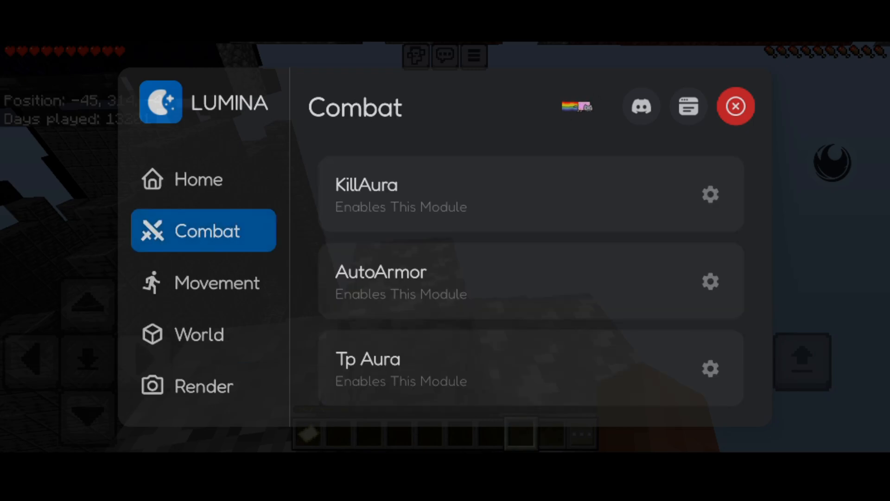
click(710, 194)
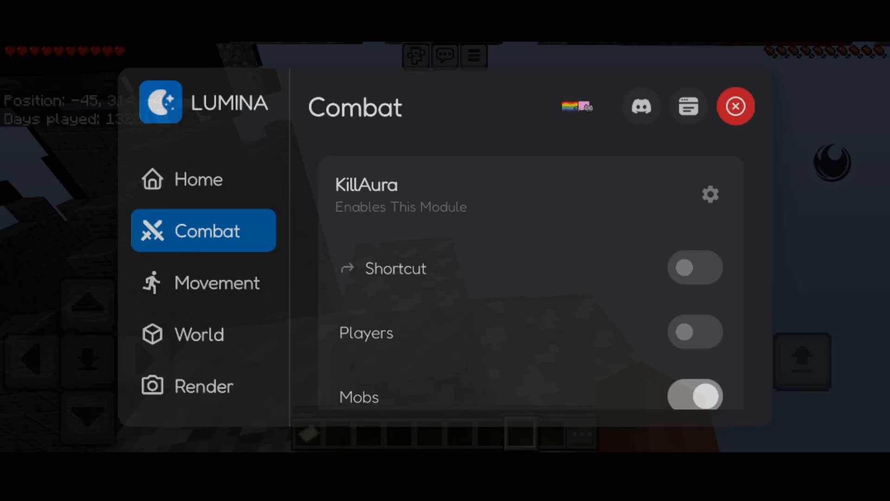
scroll(down, 3)
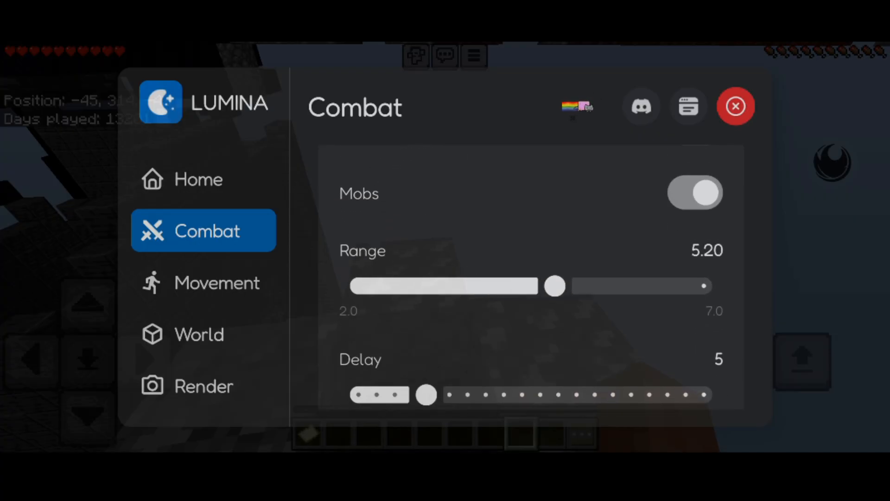
drag(554, 286, 467, 286)
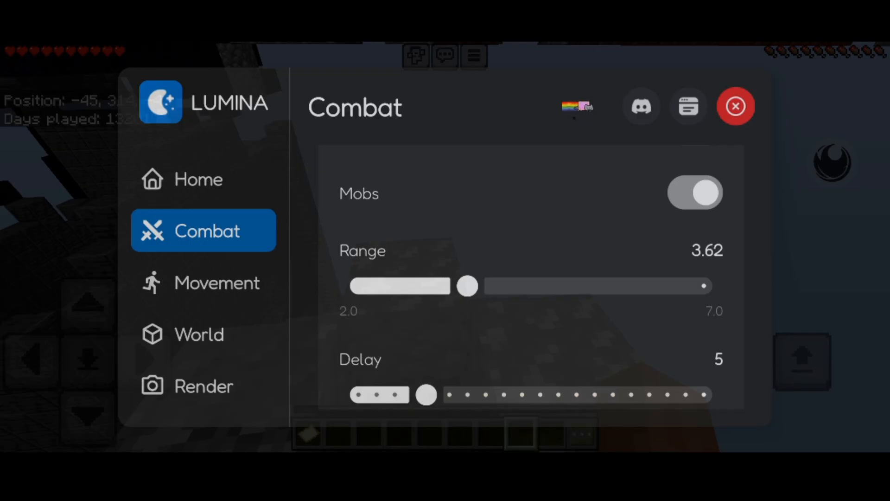
scroll(down, 3)
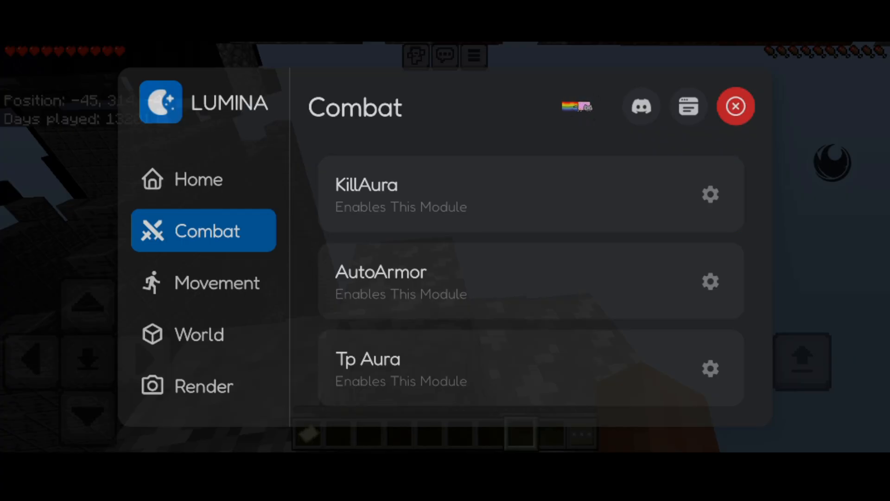
Step: Enable the KillAura shortcut and close the Lumina overlay
click(710, 194)
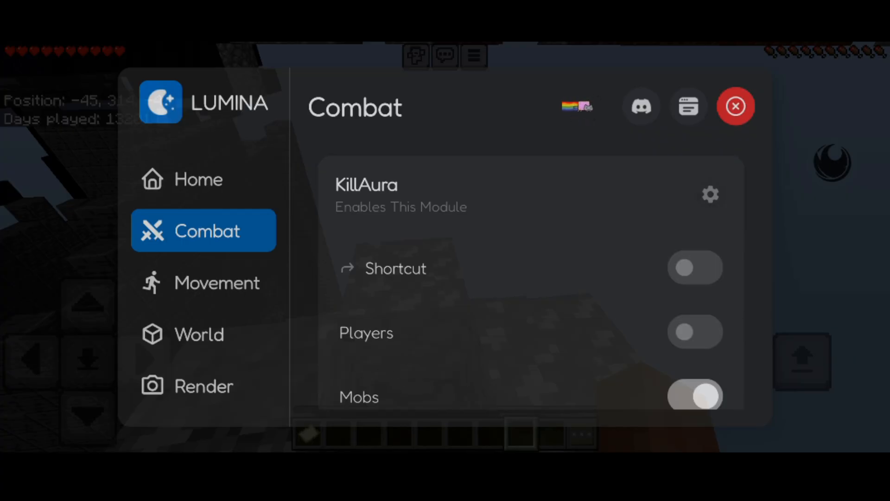
click(694, 267)
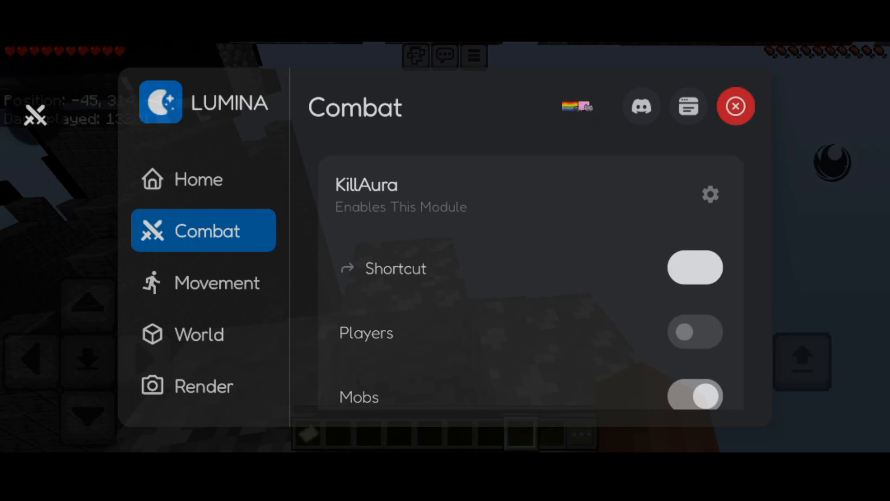
click(735, 106)
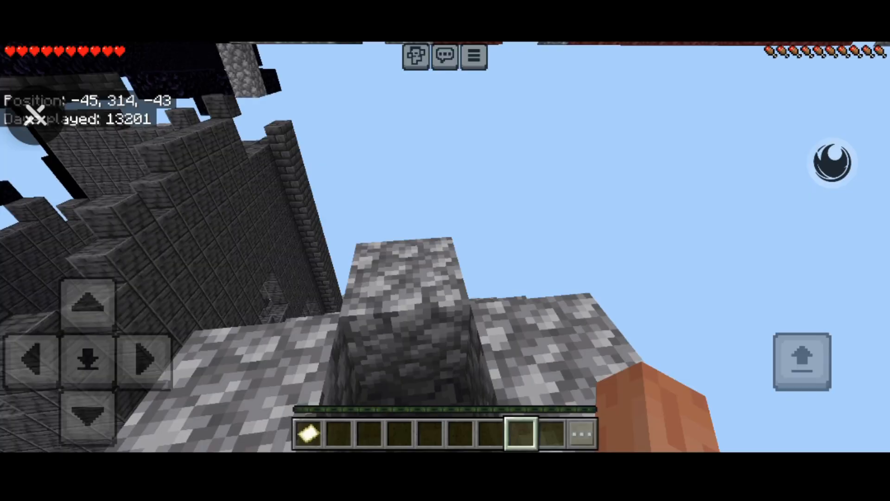